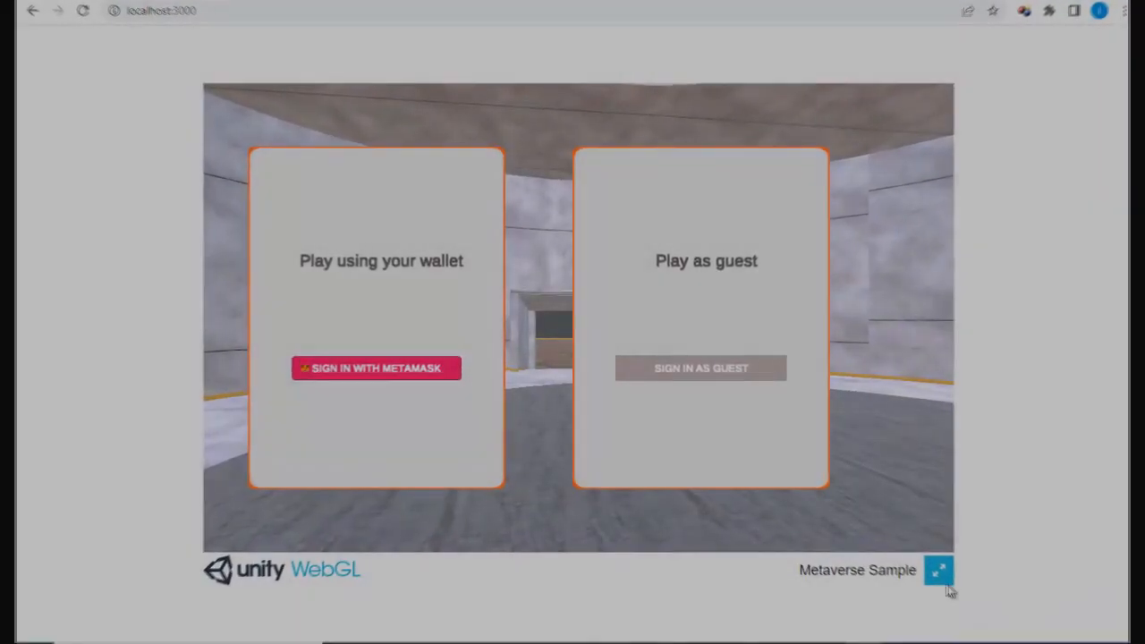
- Expand the metaverse sample to full screen before signing in
left_click(939, 570)
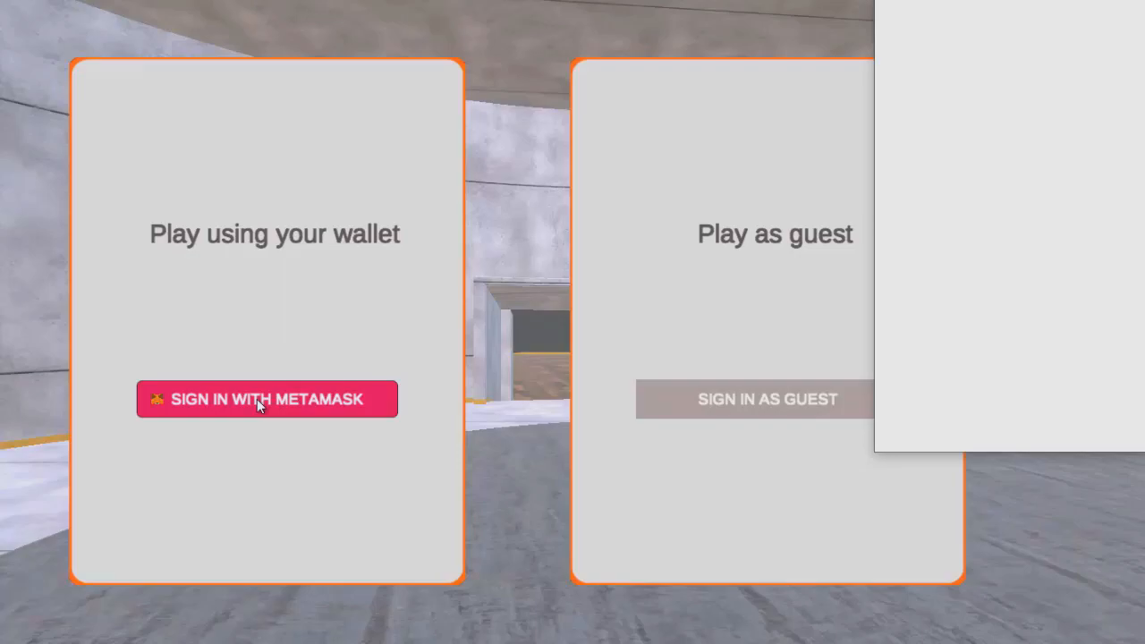
- Sign in with MetaMask, entering the wallet password and unlocking it
left_click(266, 399)
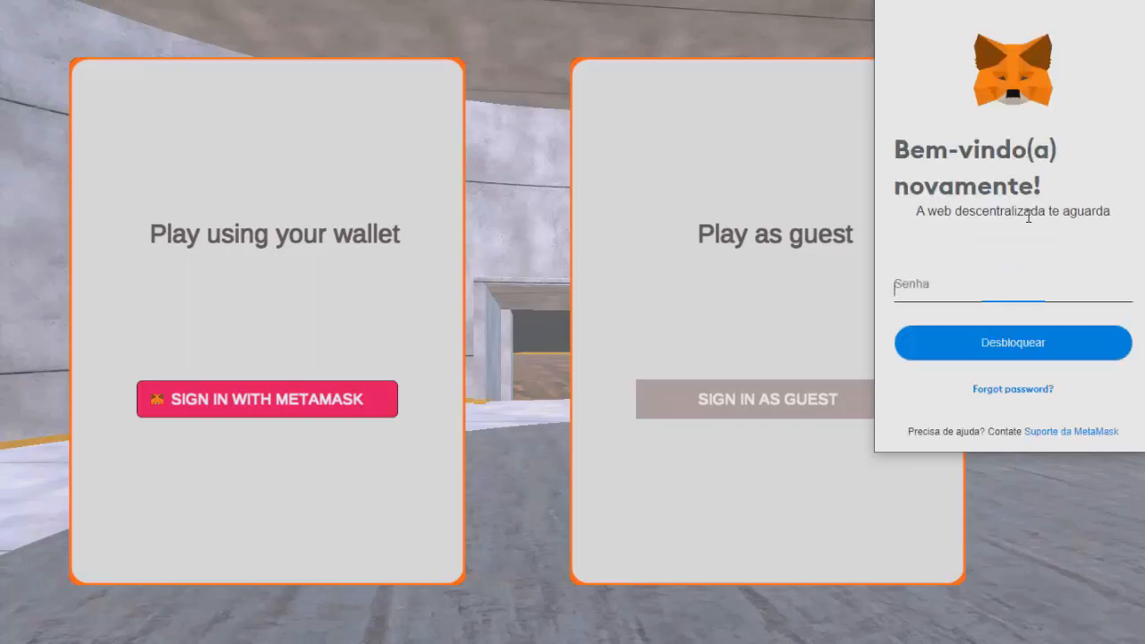
type("password")
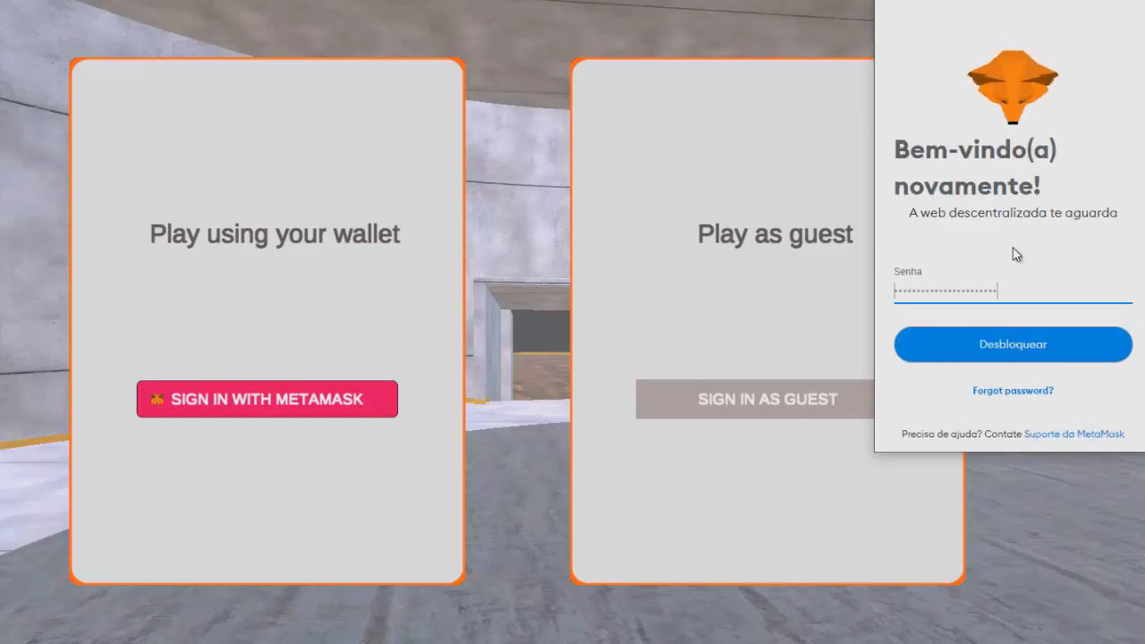
left_click(1012, 344)
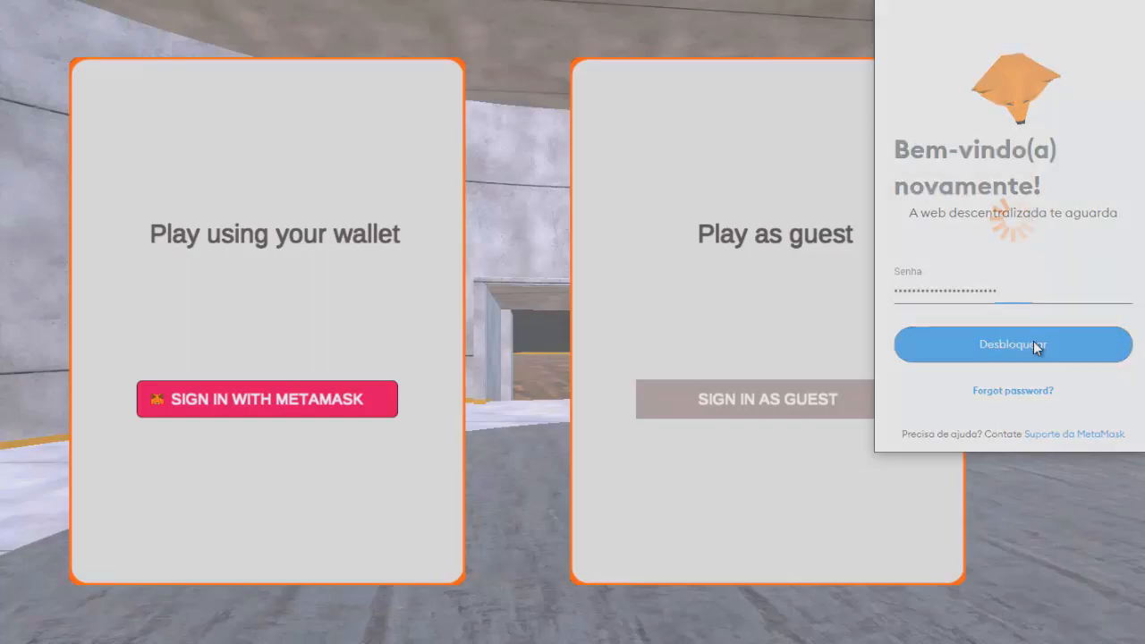
left_click(1013, 344)
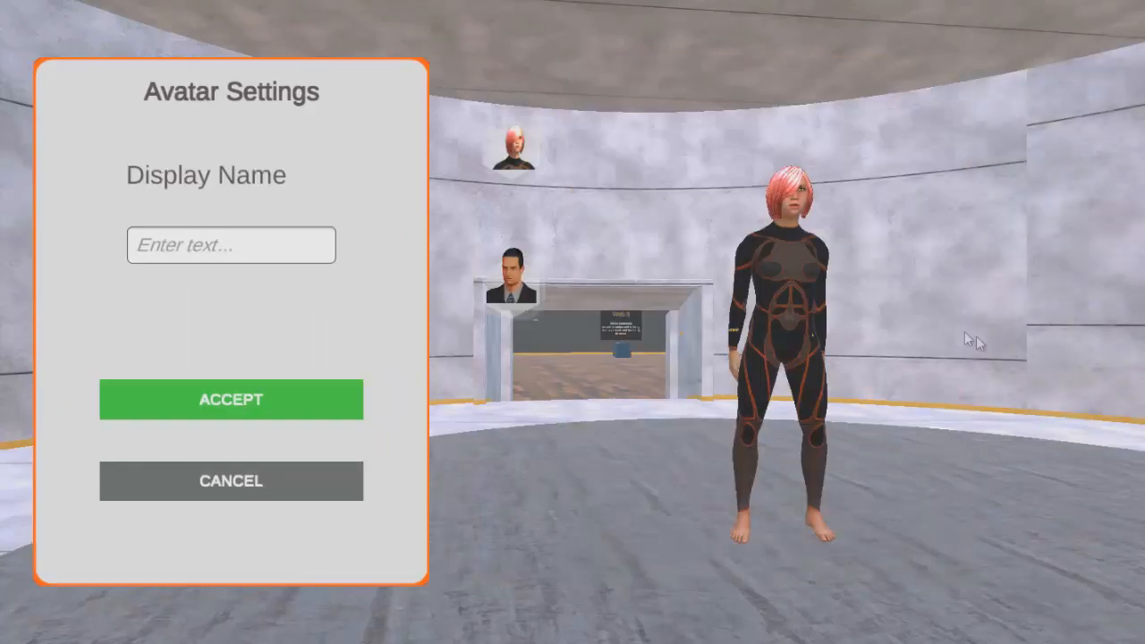
- Set the display name to 'Player' with the suited male avatar and accept into the world
left_click(231, 244)
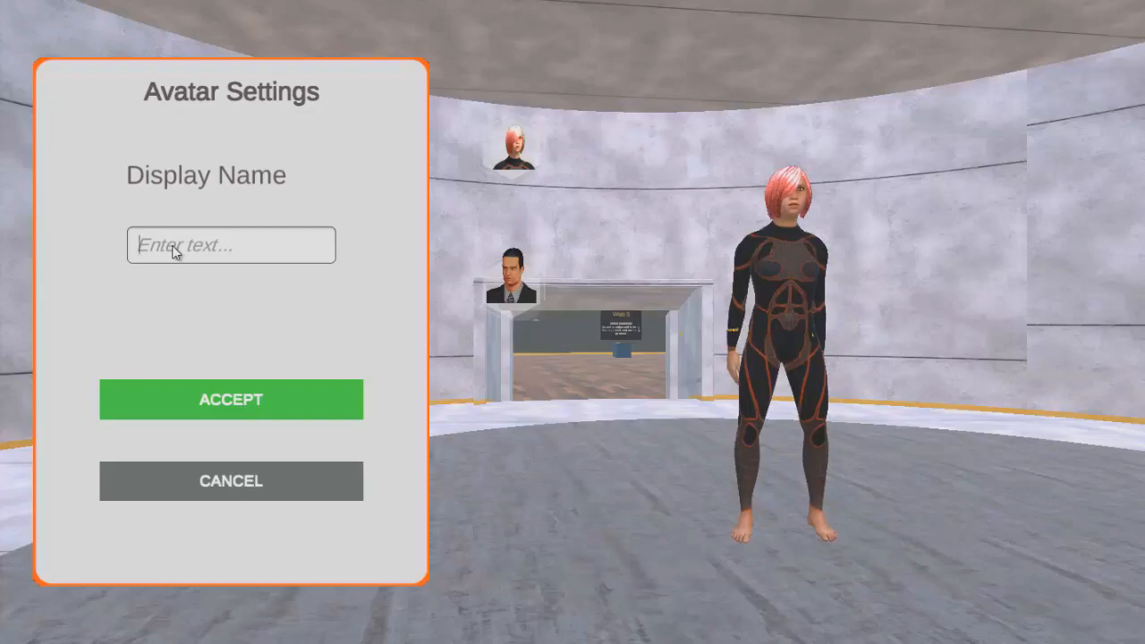
type("Player")
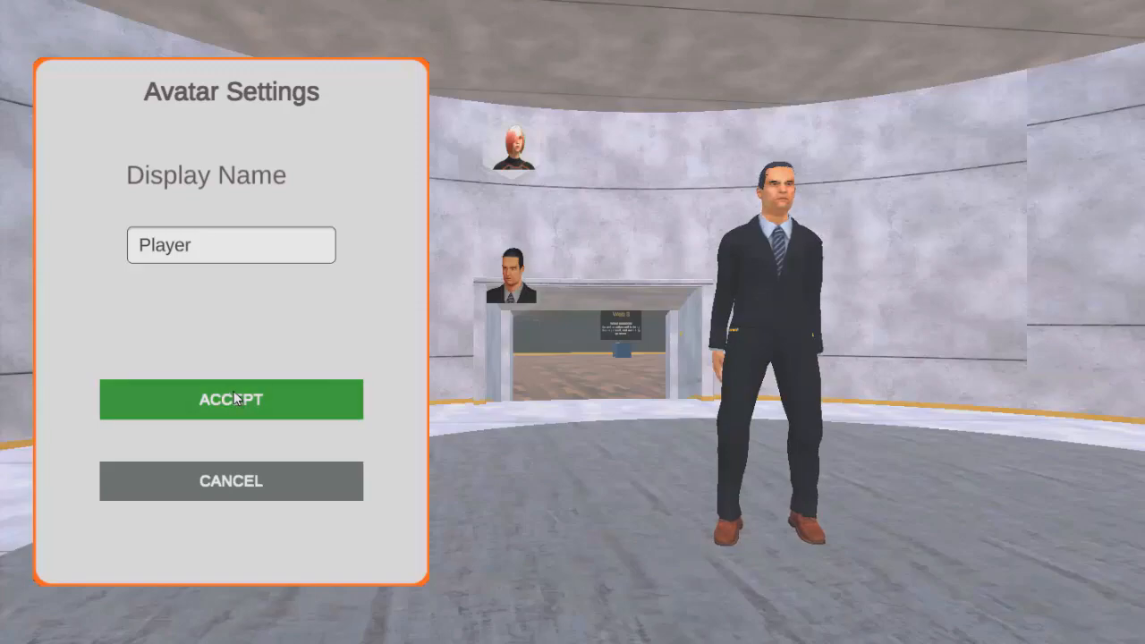
left_click(231, 399)
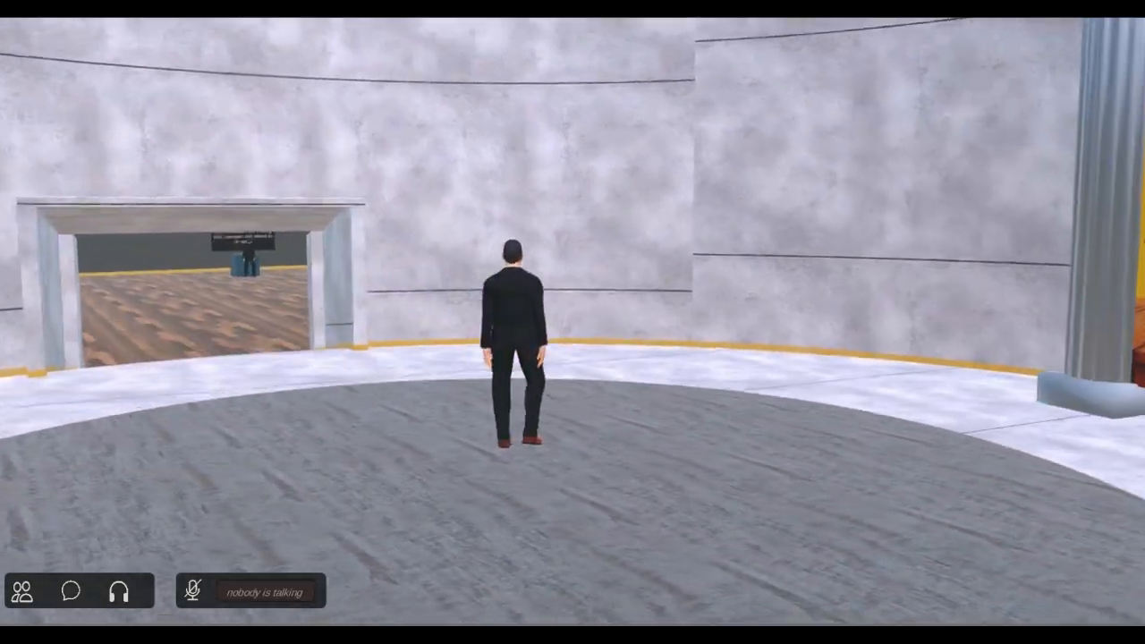
- Walk forward with W through the doorway and down the corridor into the red-floored gallery
key("w")
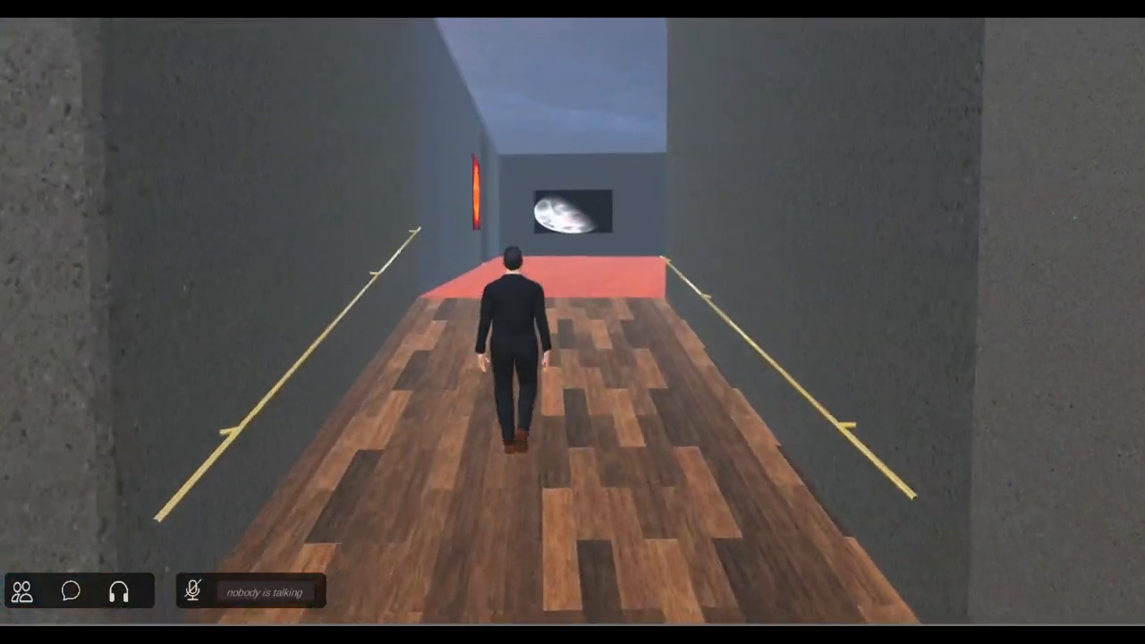
key("w")
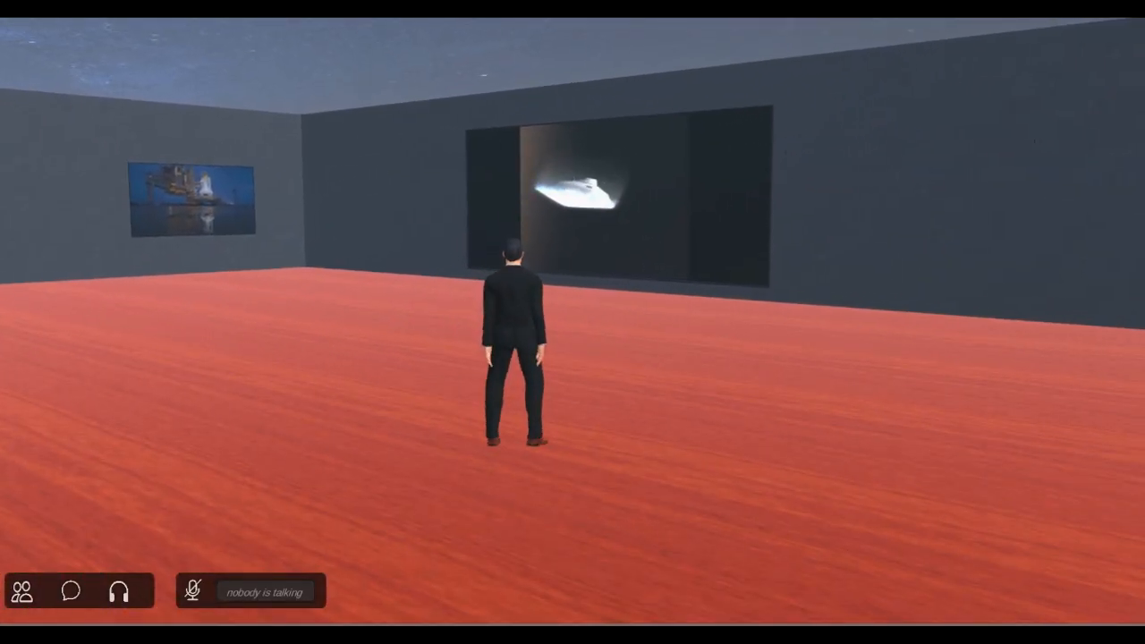
key("w")
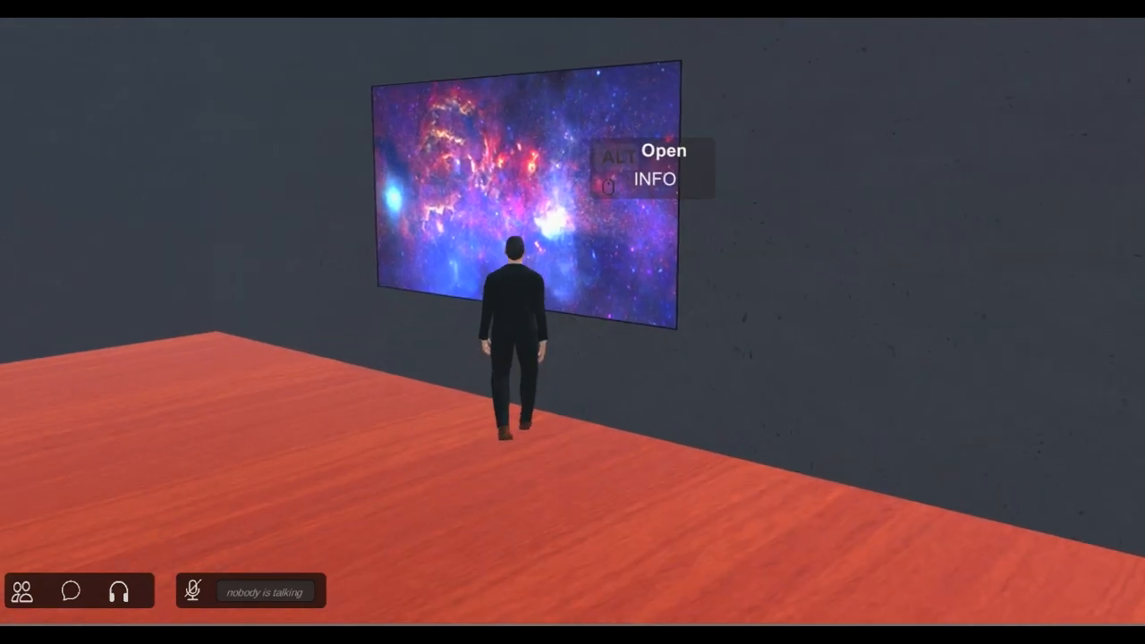
- View the galaxy picture's Milky Way info card and close it again
left_click(655, 165)
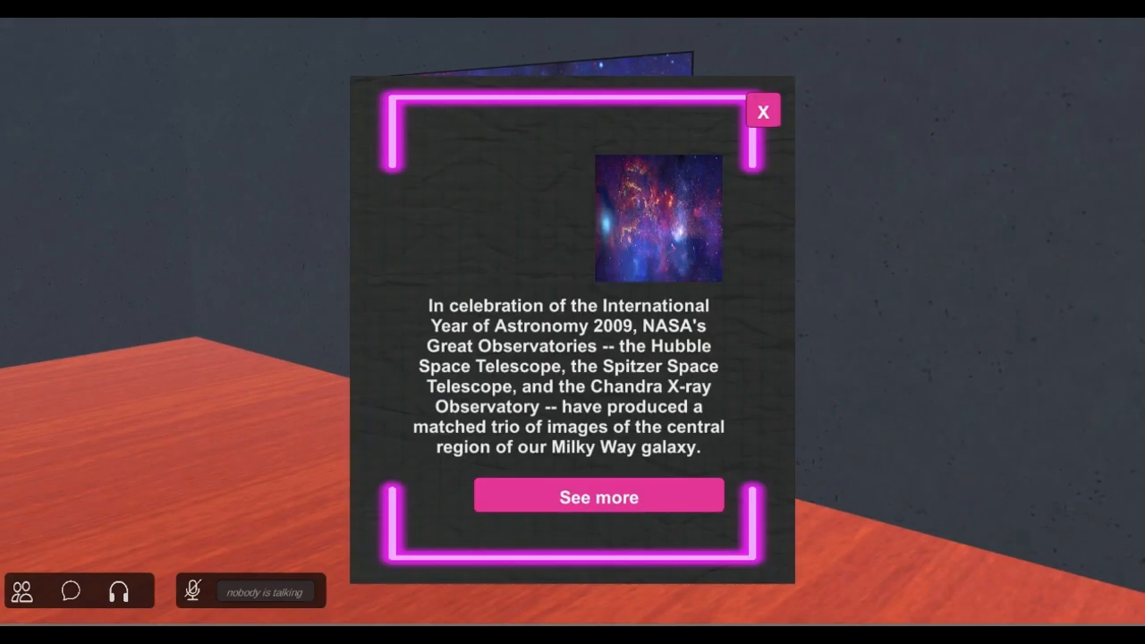
left_click(763, 110)
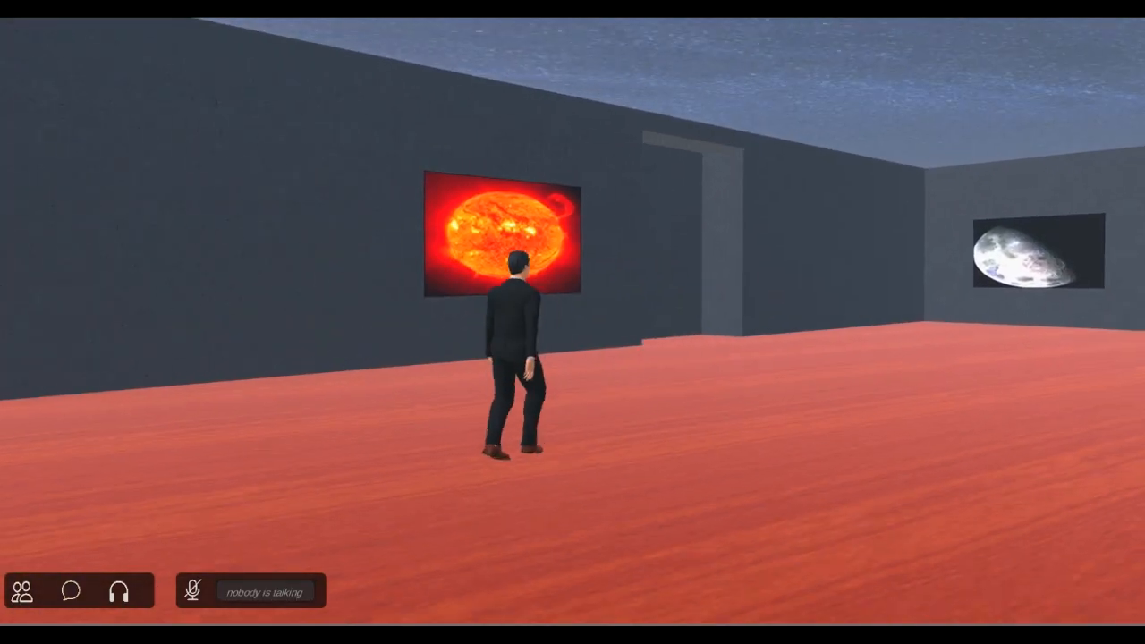
- Walk up to the sun picture, view its solar-flare info card, and close it
key("w")
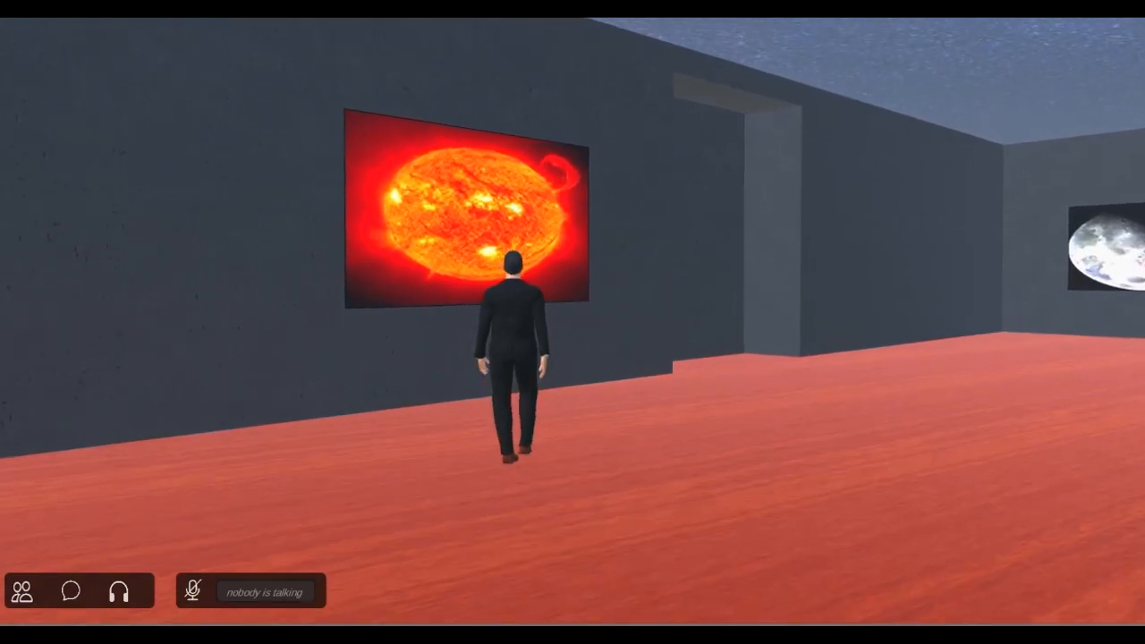
left_click(465, 206)
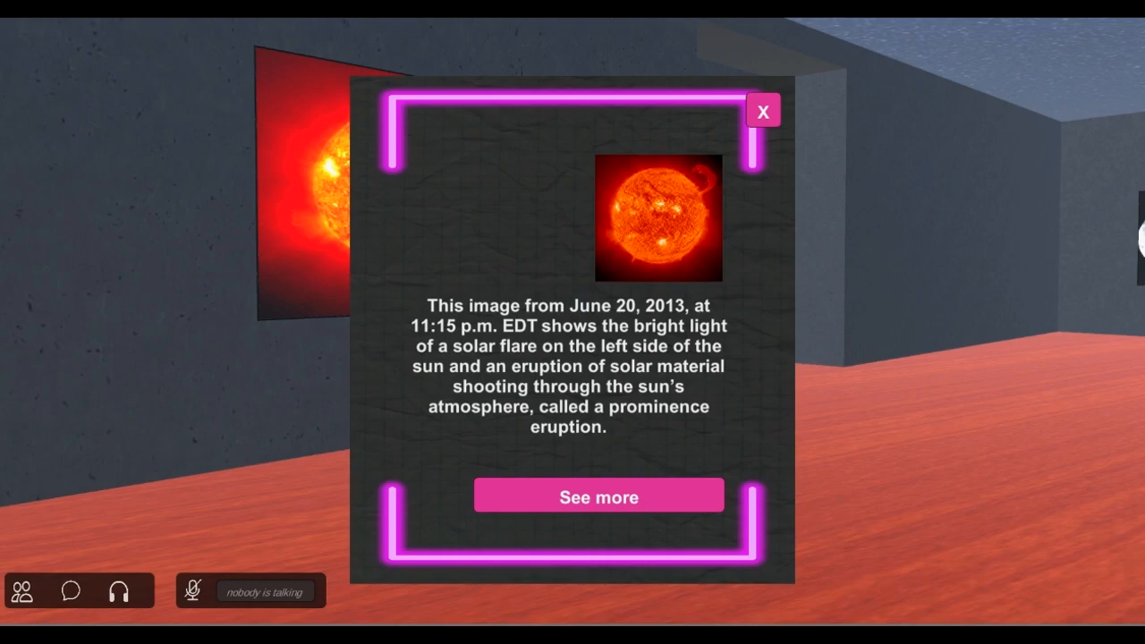
left_click(763, 109)
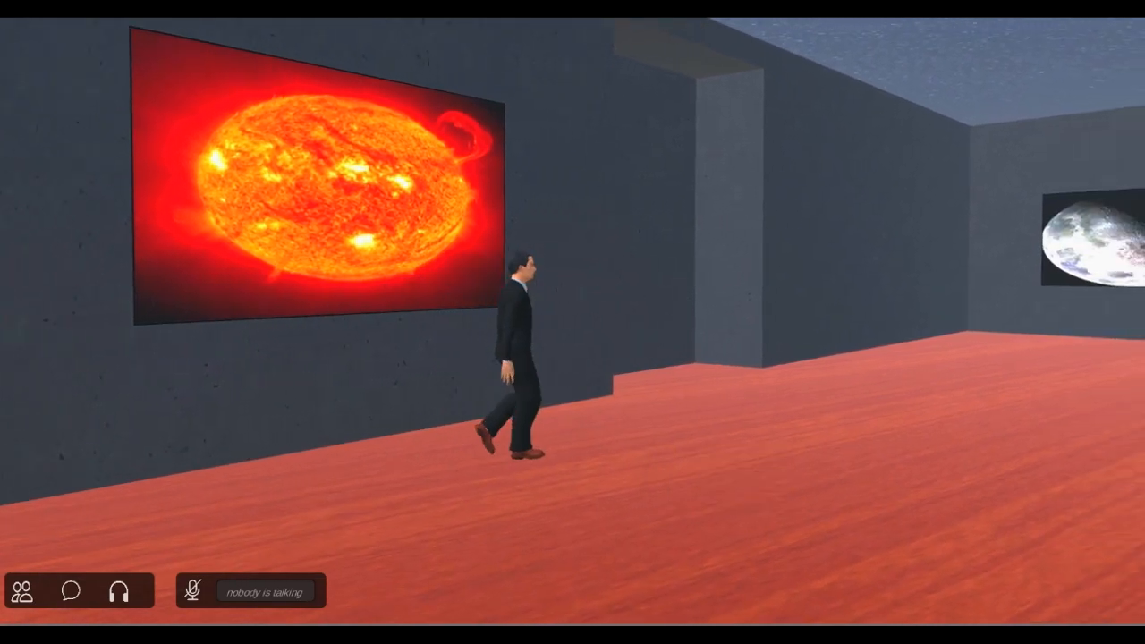